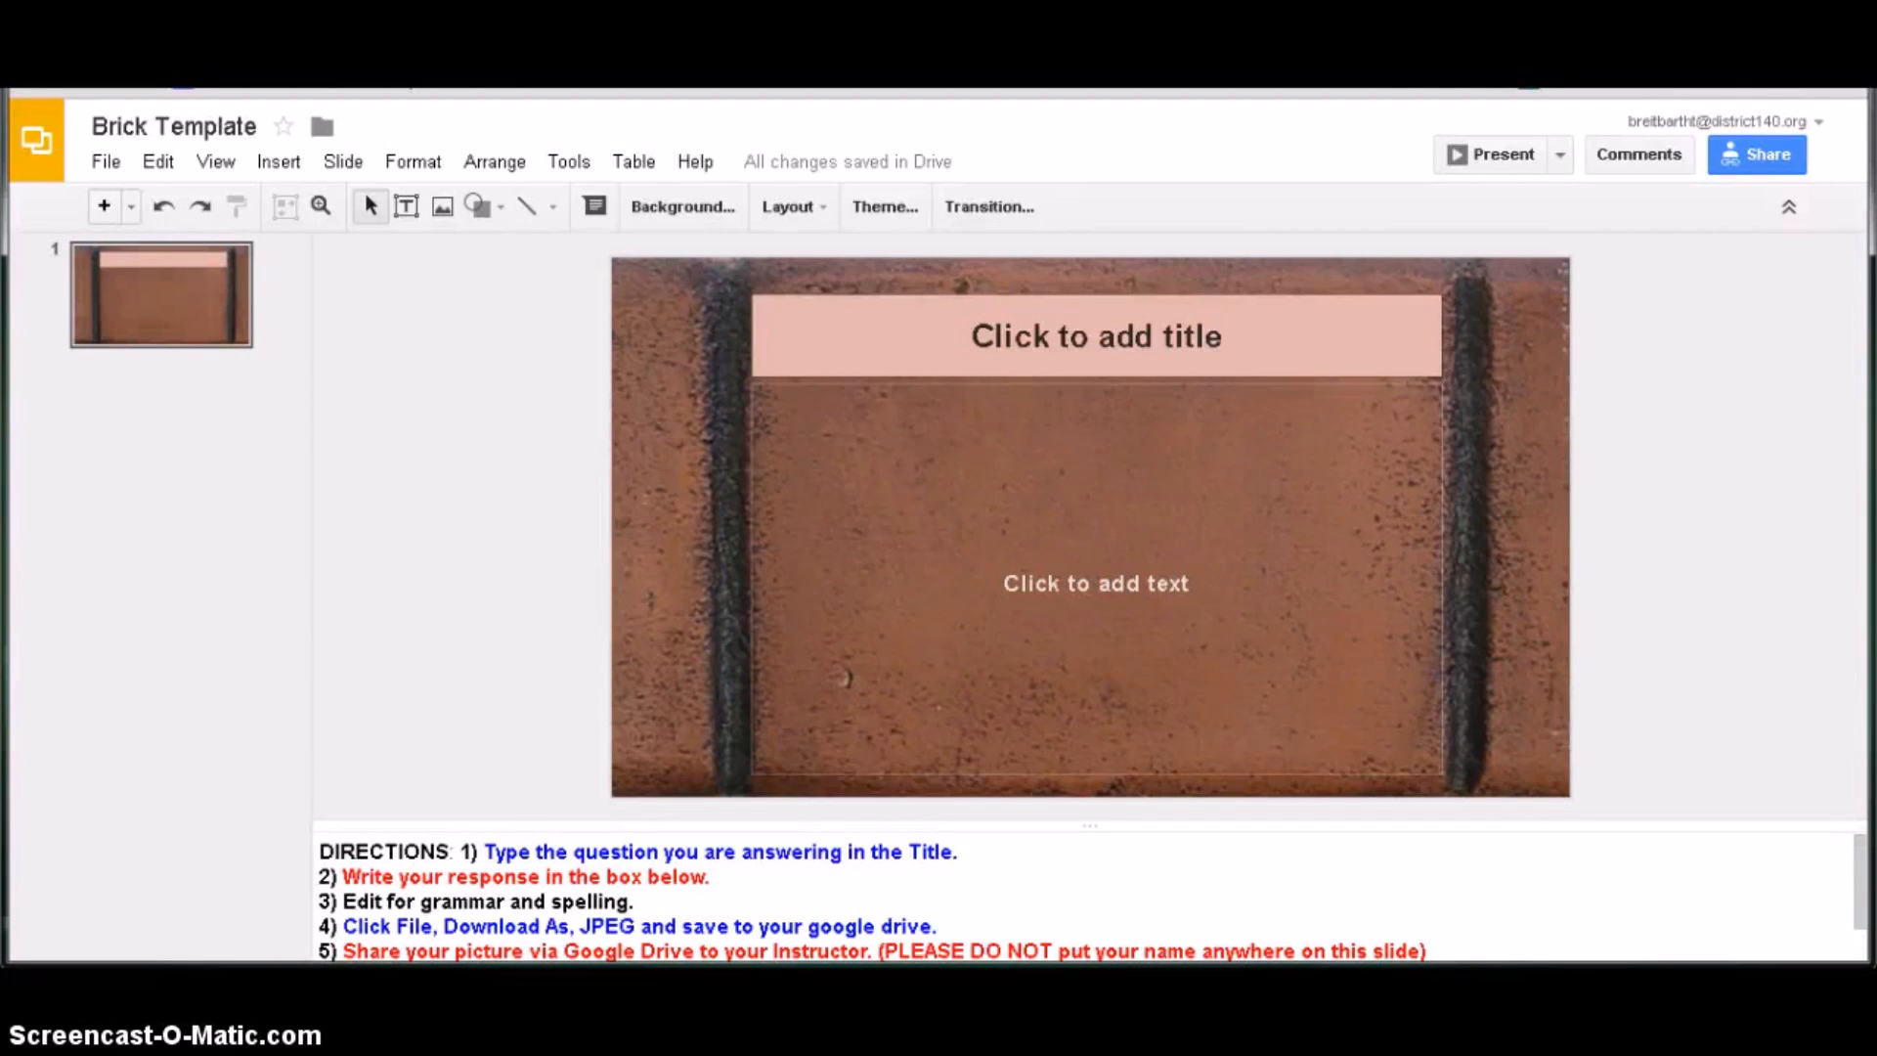
pyautogui.moveTo(1373, 549)
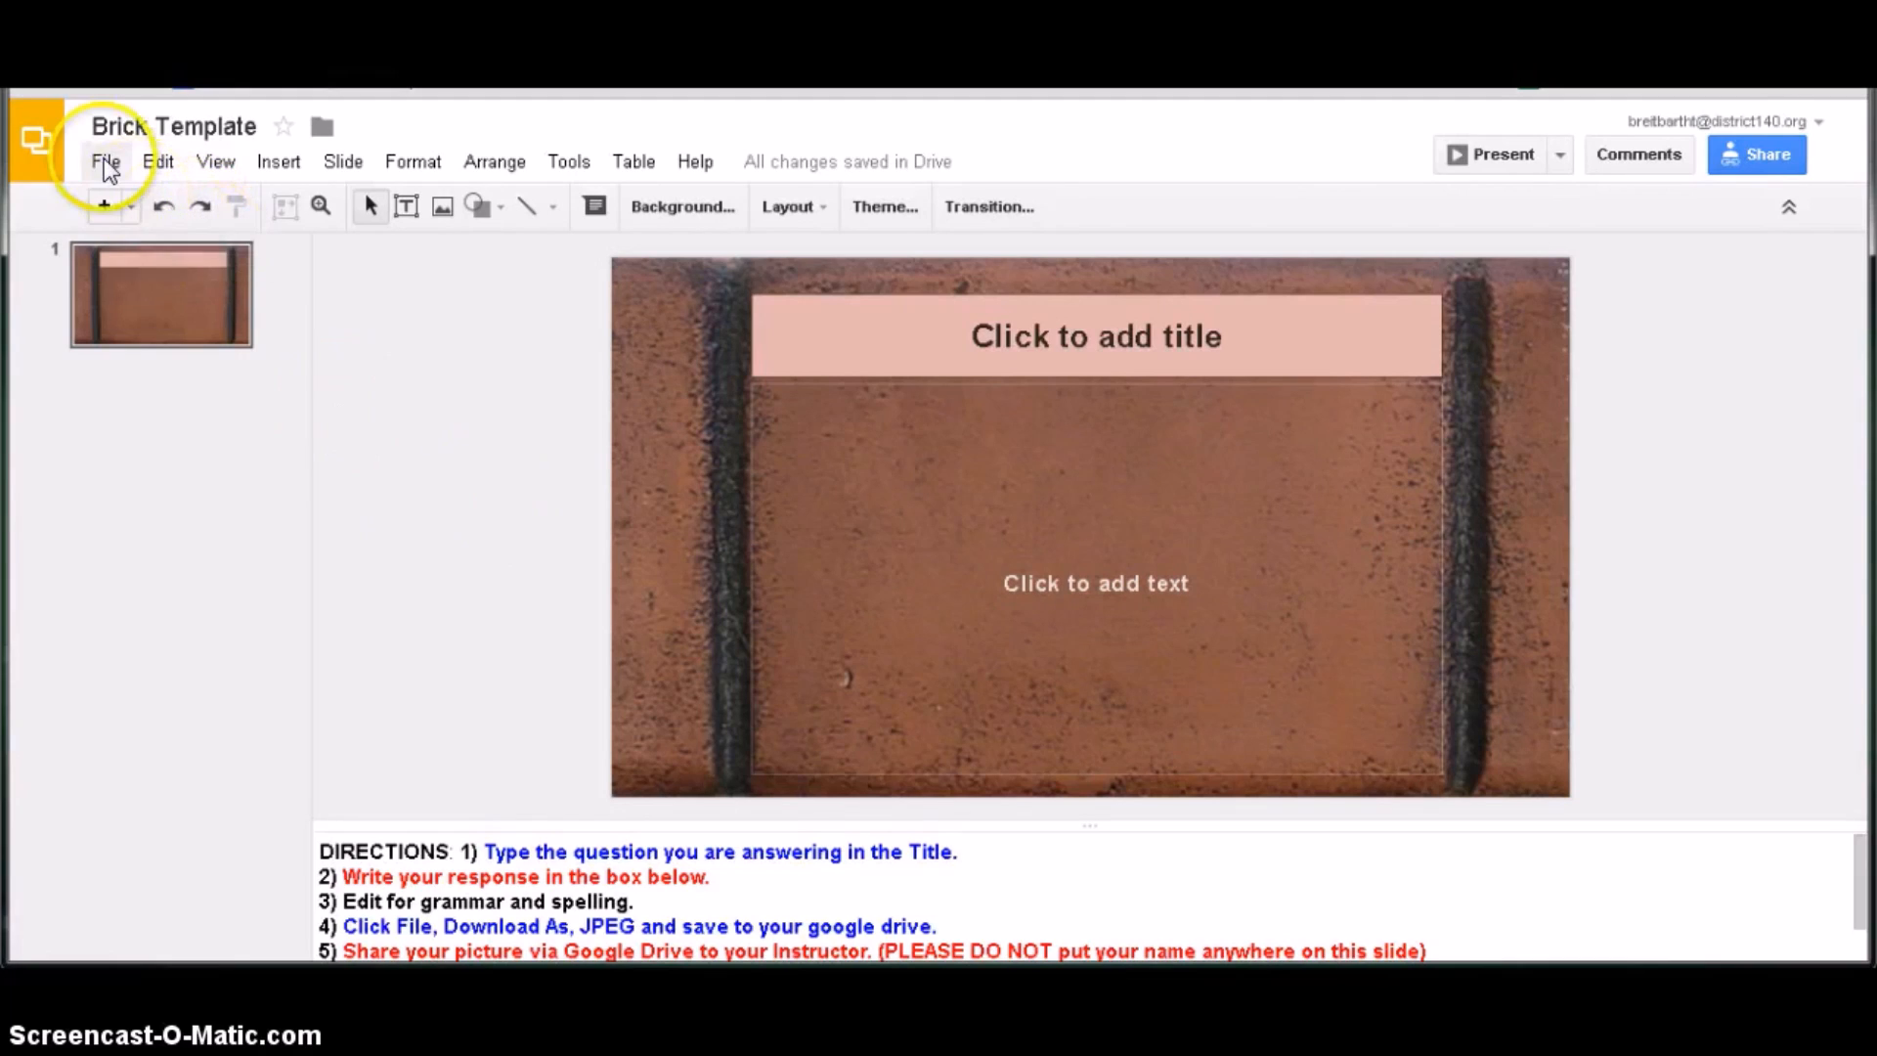
# - Start downloading the Brick Template slide as a JPEG image via the File menu
pyautogui.click(105, 162)
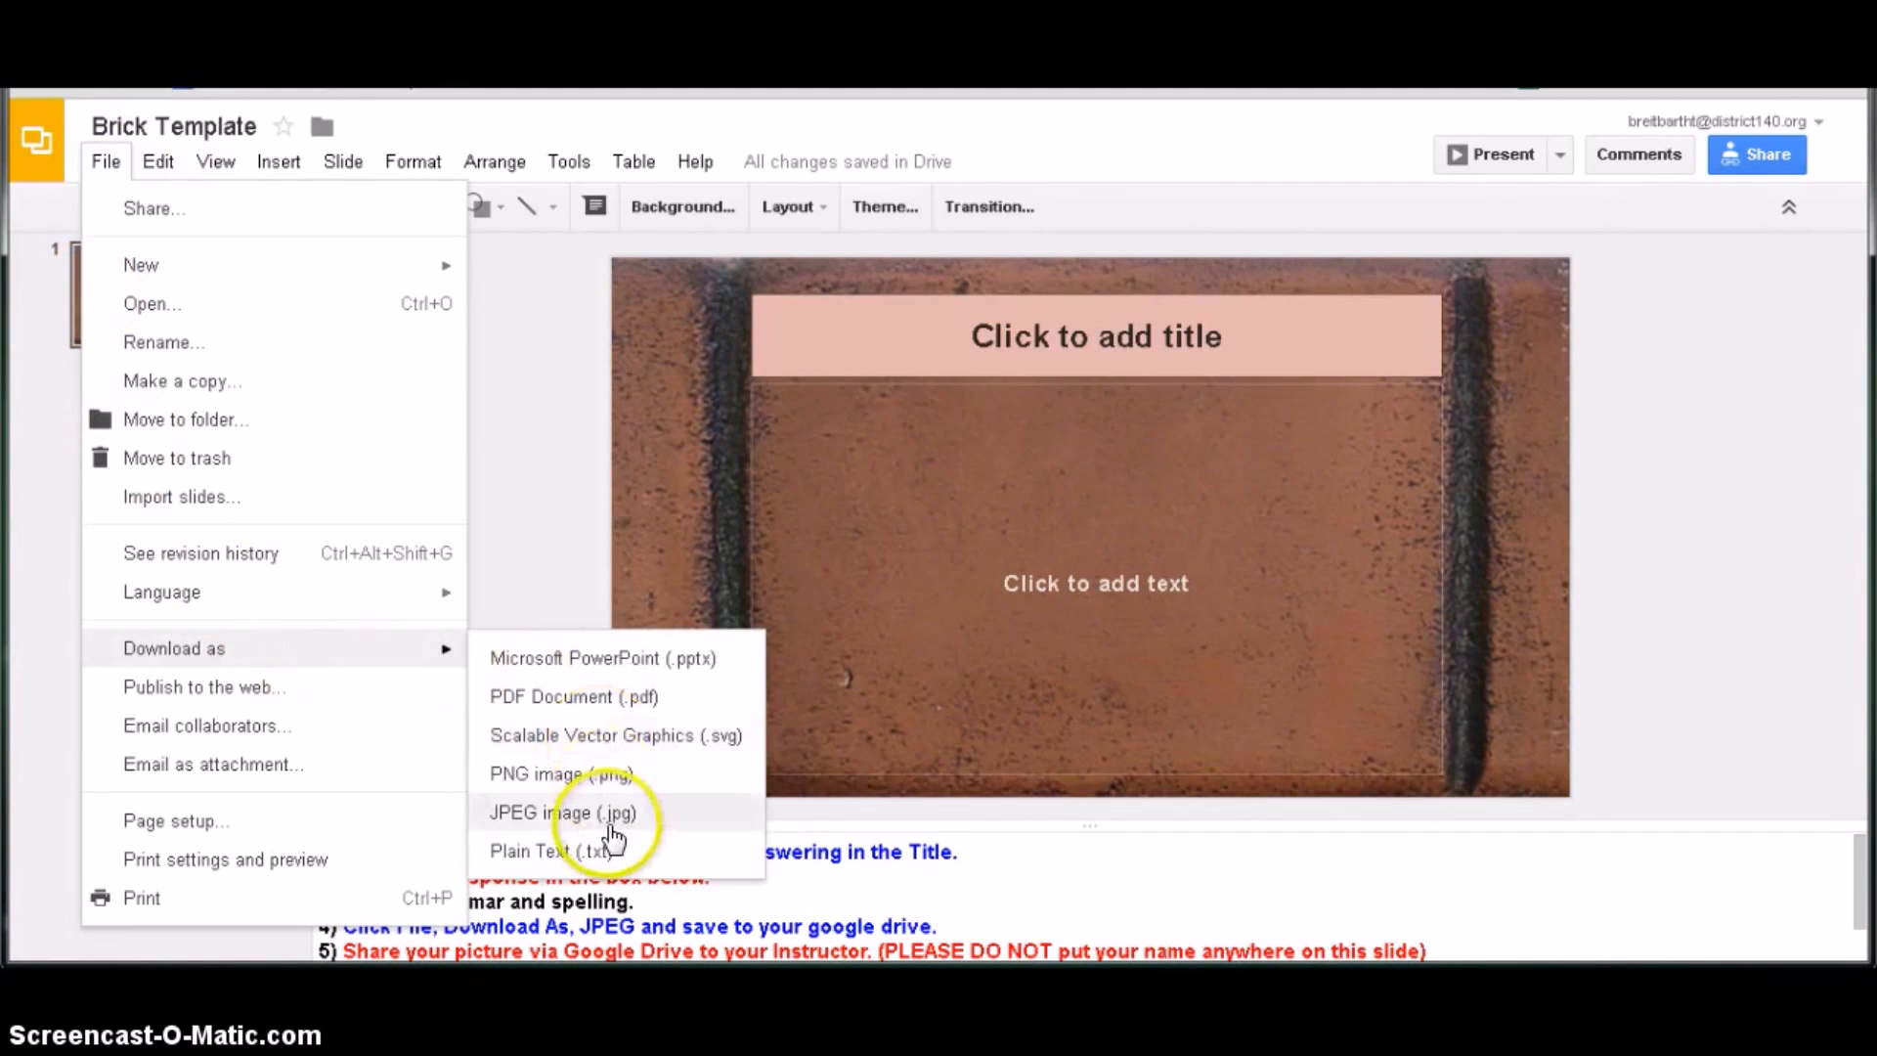
pyautogui.click(564, 811)
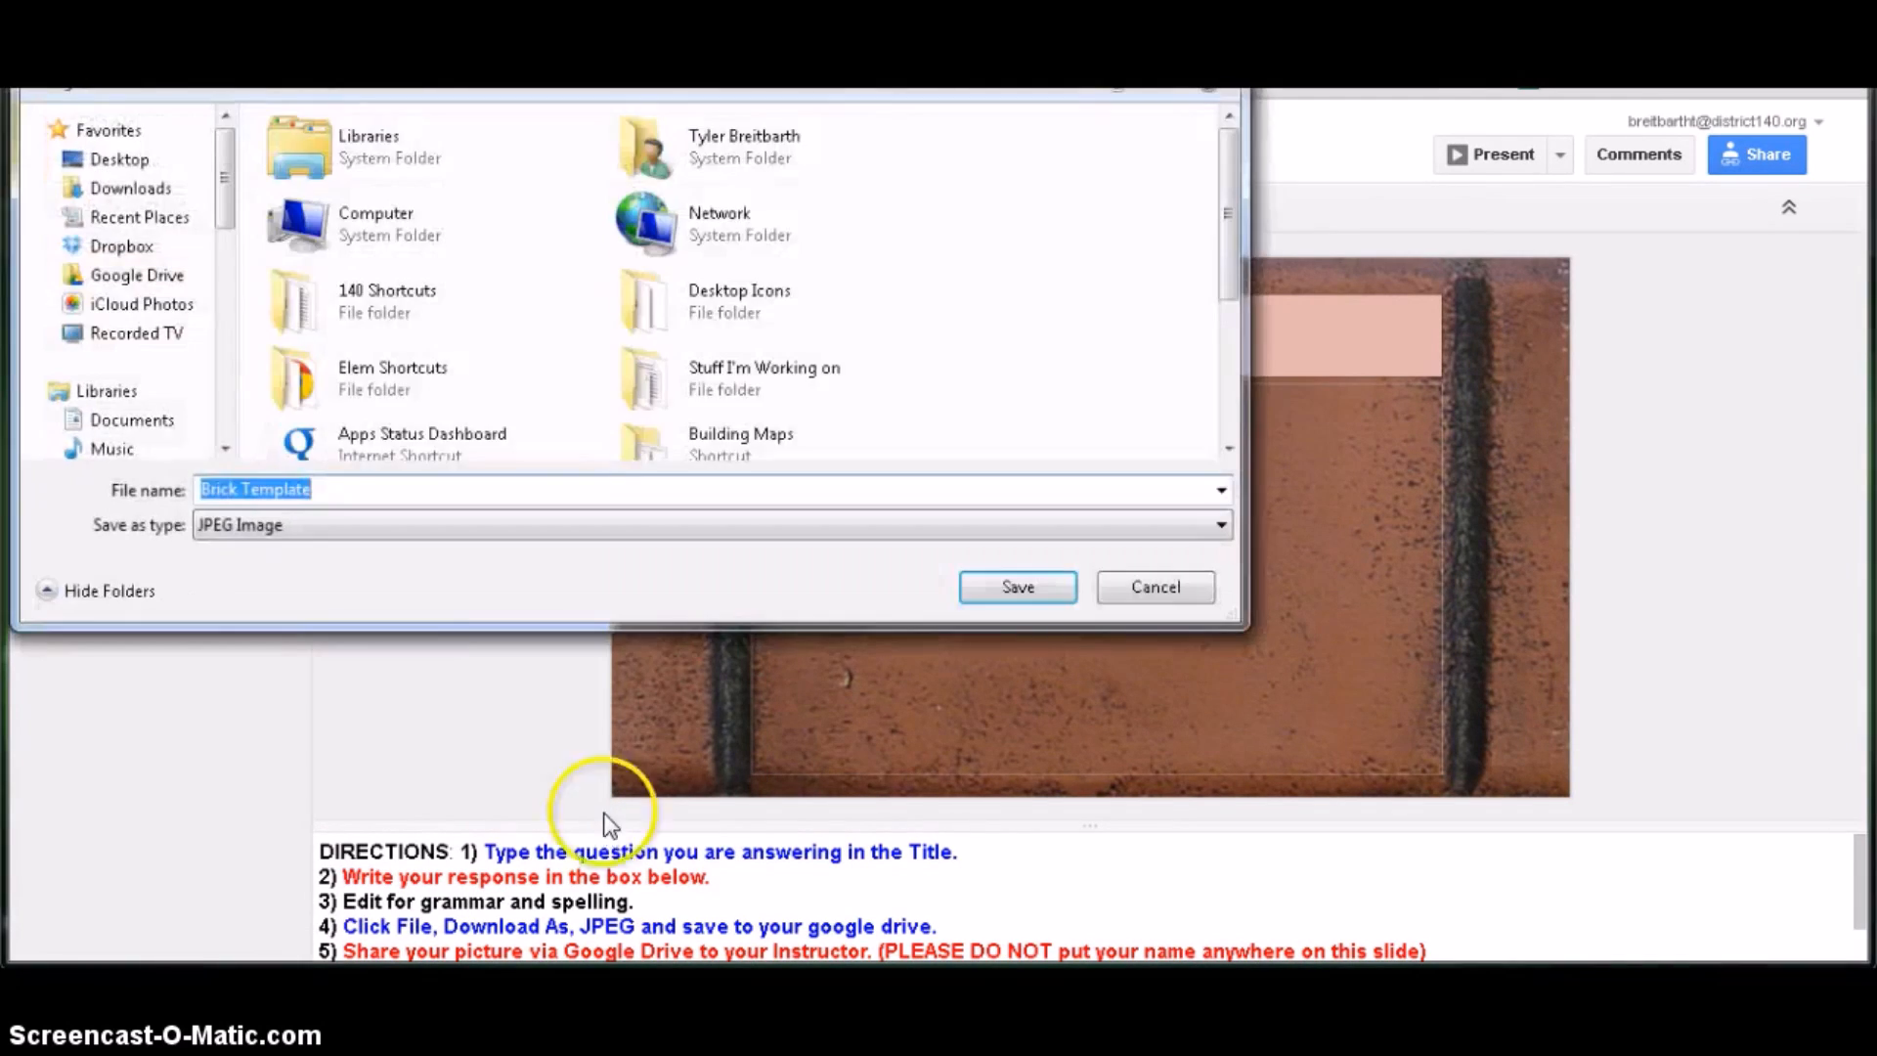
# - Save Brick Template.jpg to the computer, upload it to My Drive and begin sharing it
pyautogui.click(1015, 587)
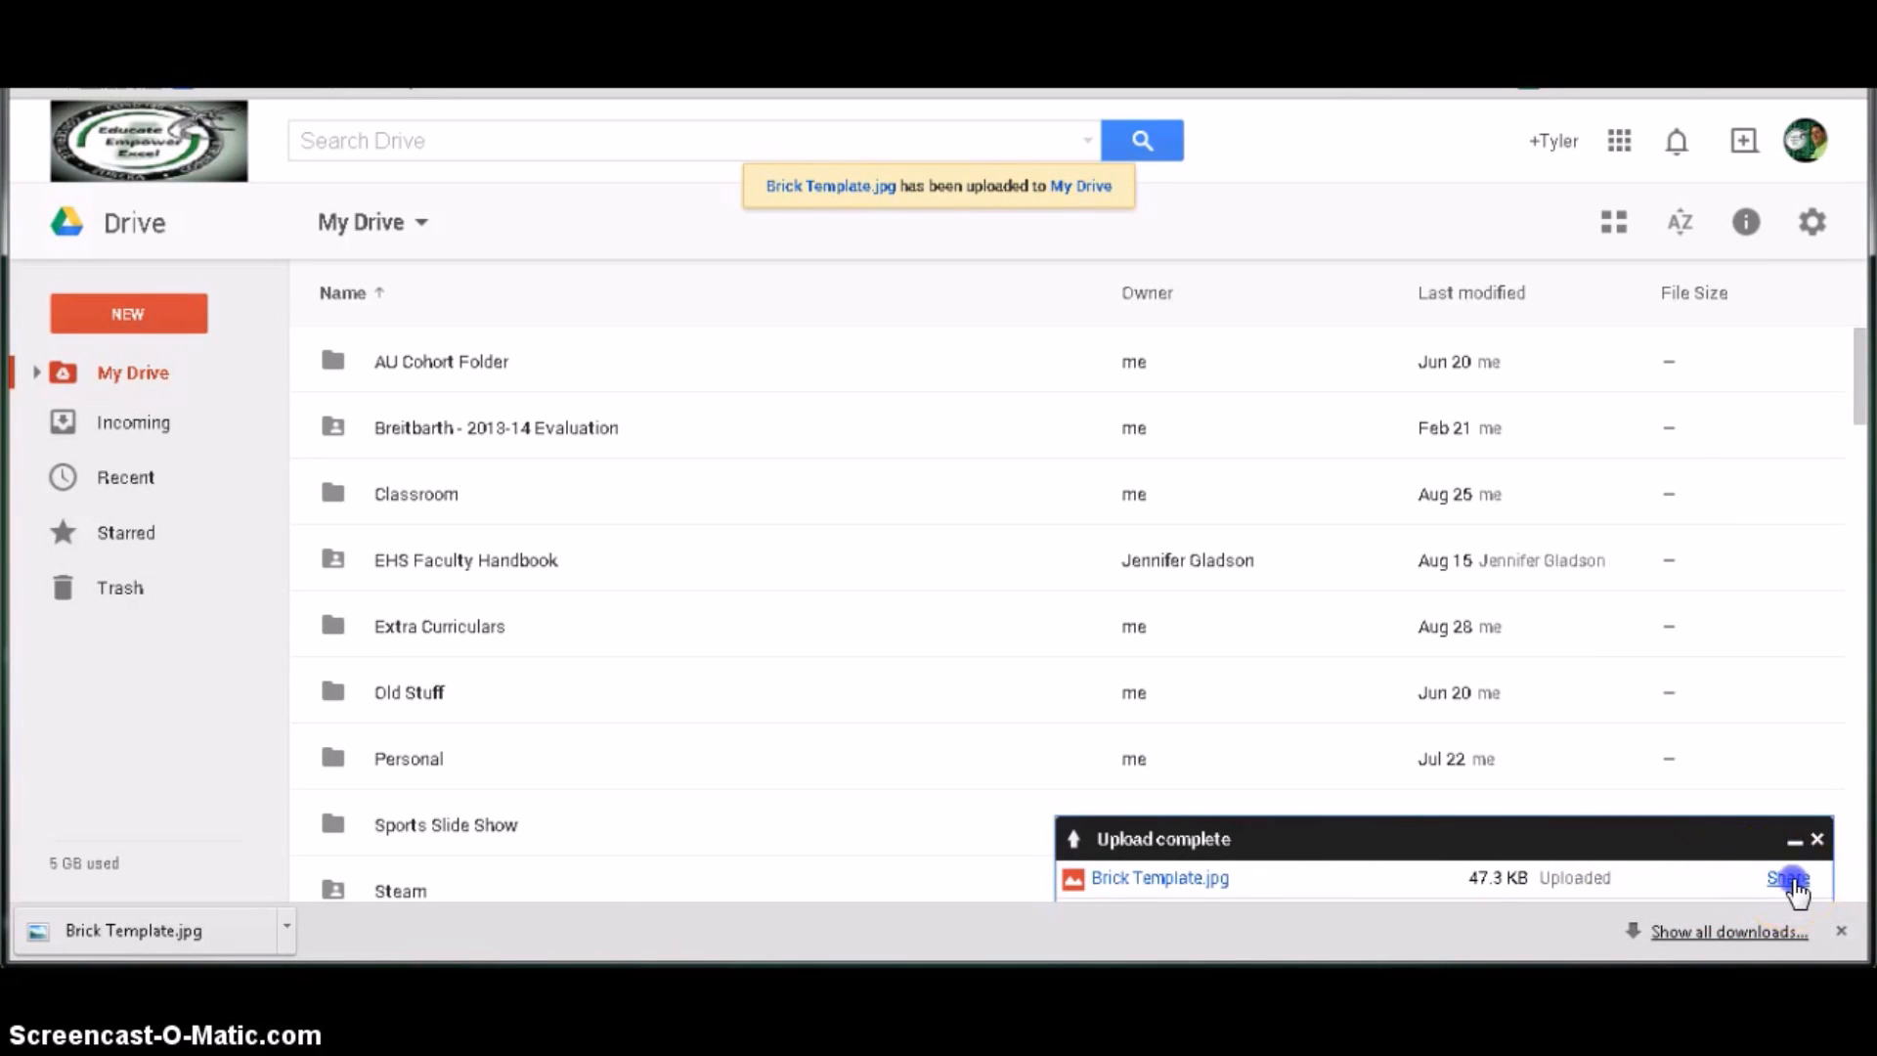
pyautogui.click(1785, 878)
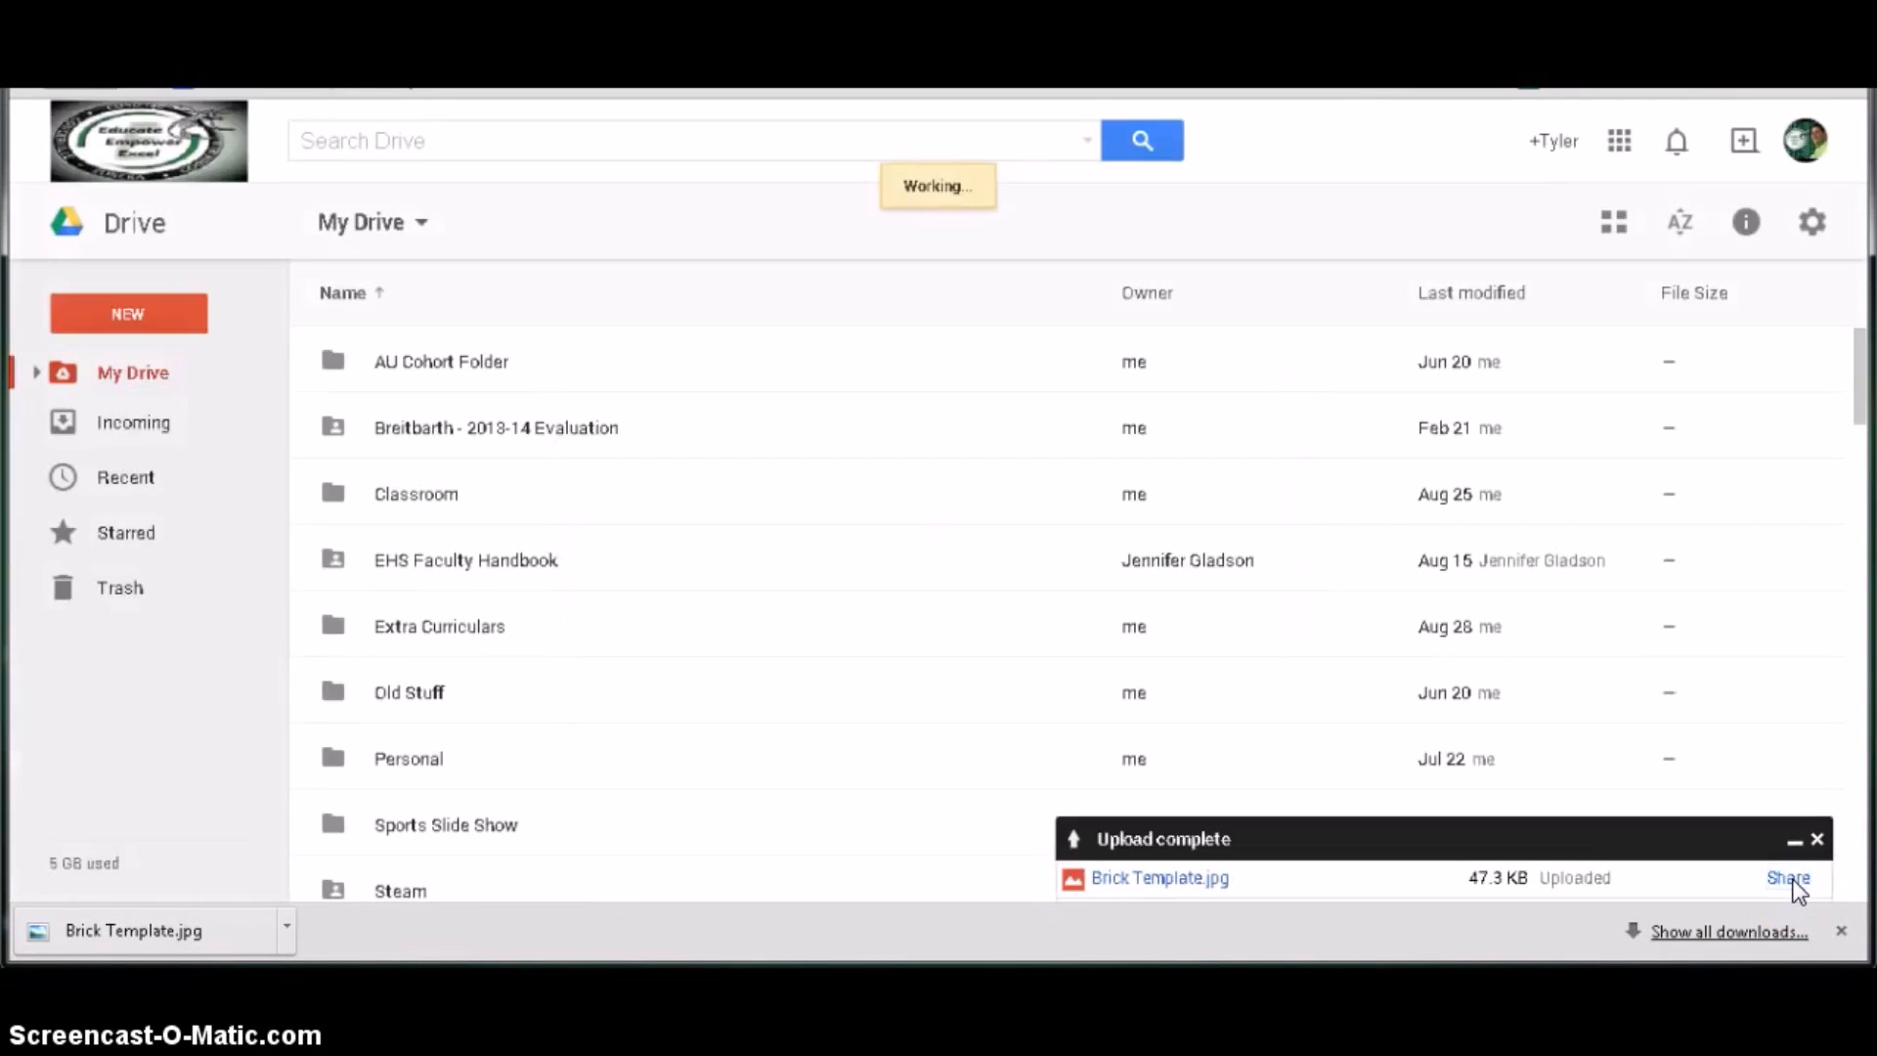
pyautogui.click(1787, 878)
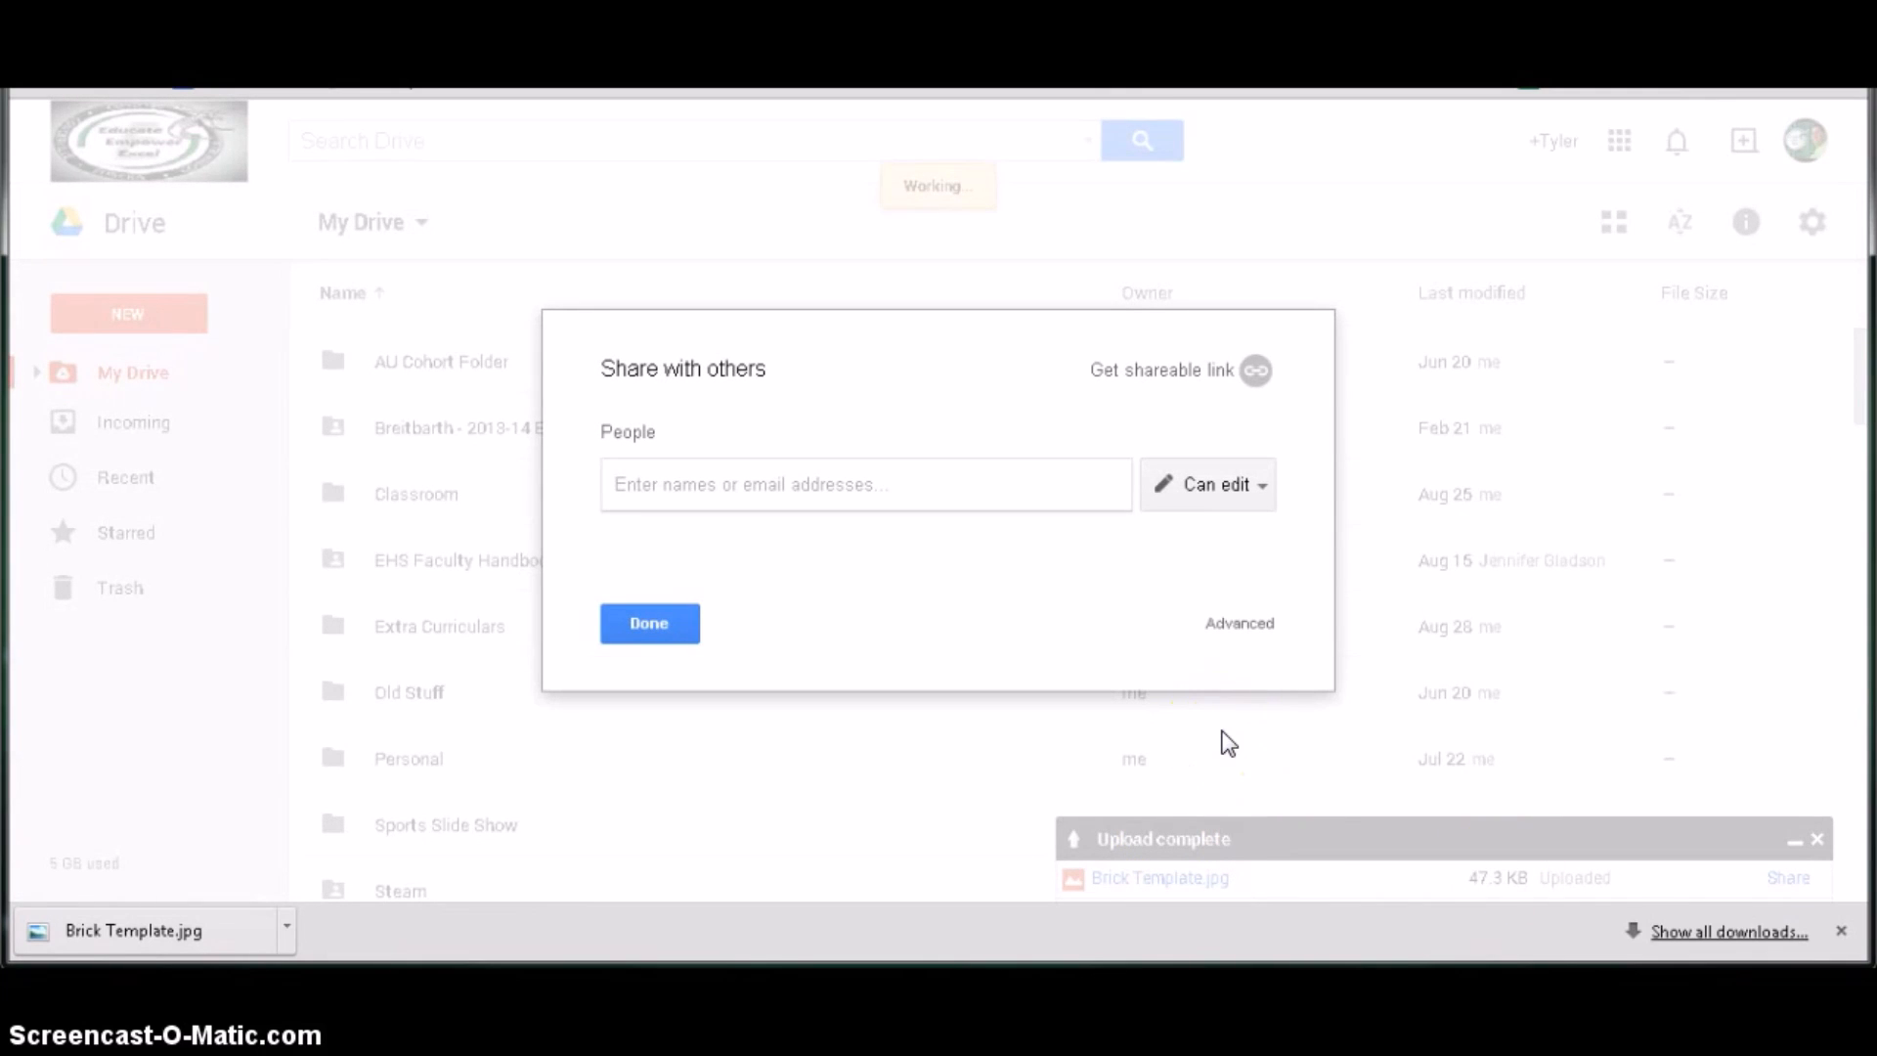
pyautogui.write('breitb')
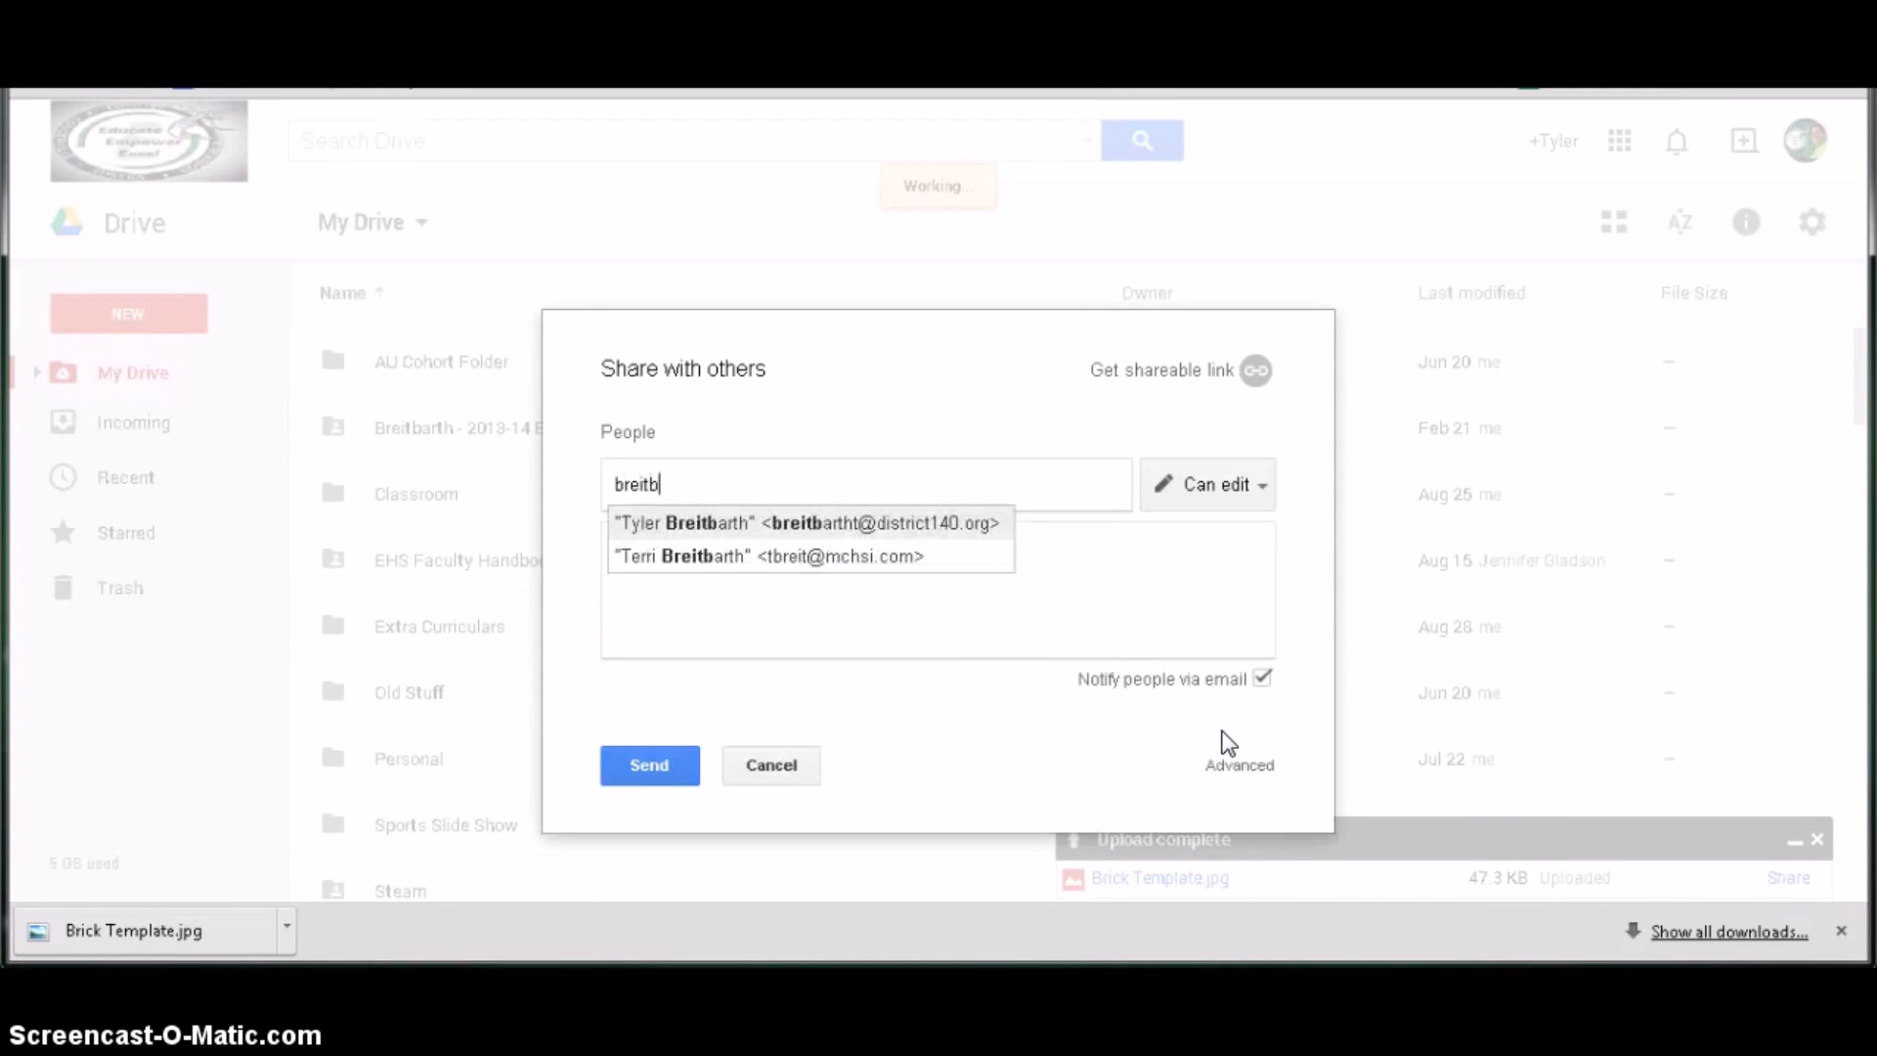
pyautogui.click(804, 522)
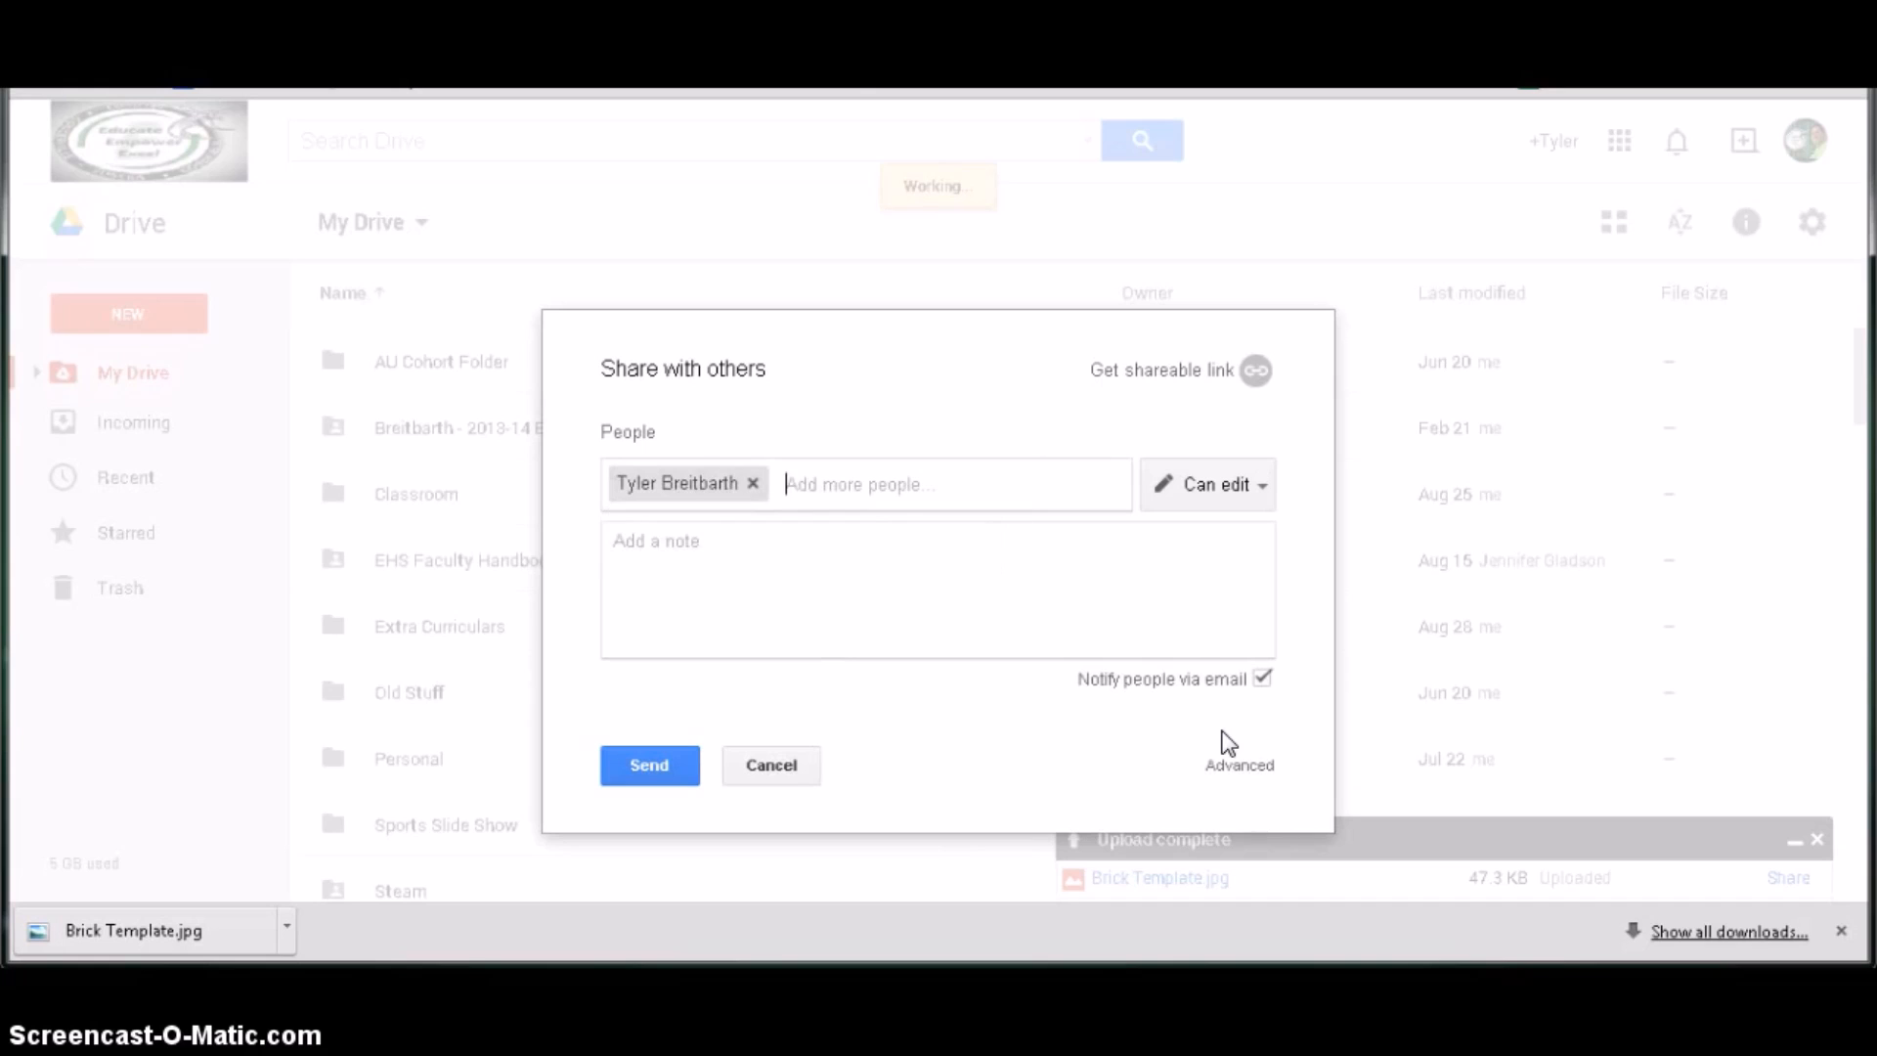
pyautogui.moveTo(1101, 718)
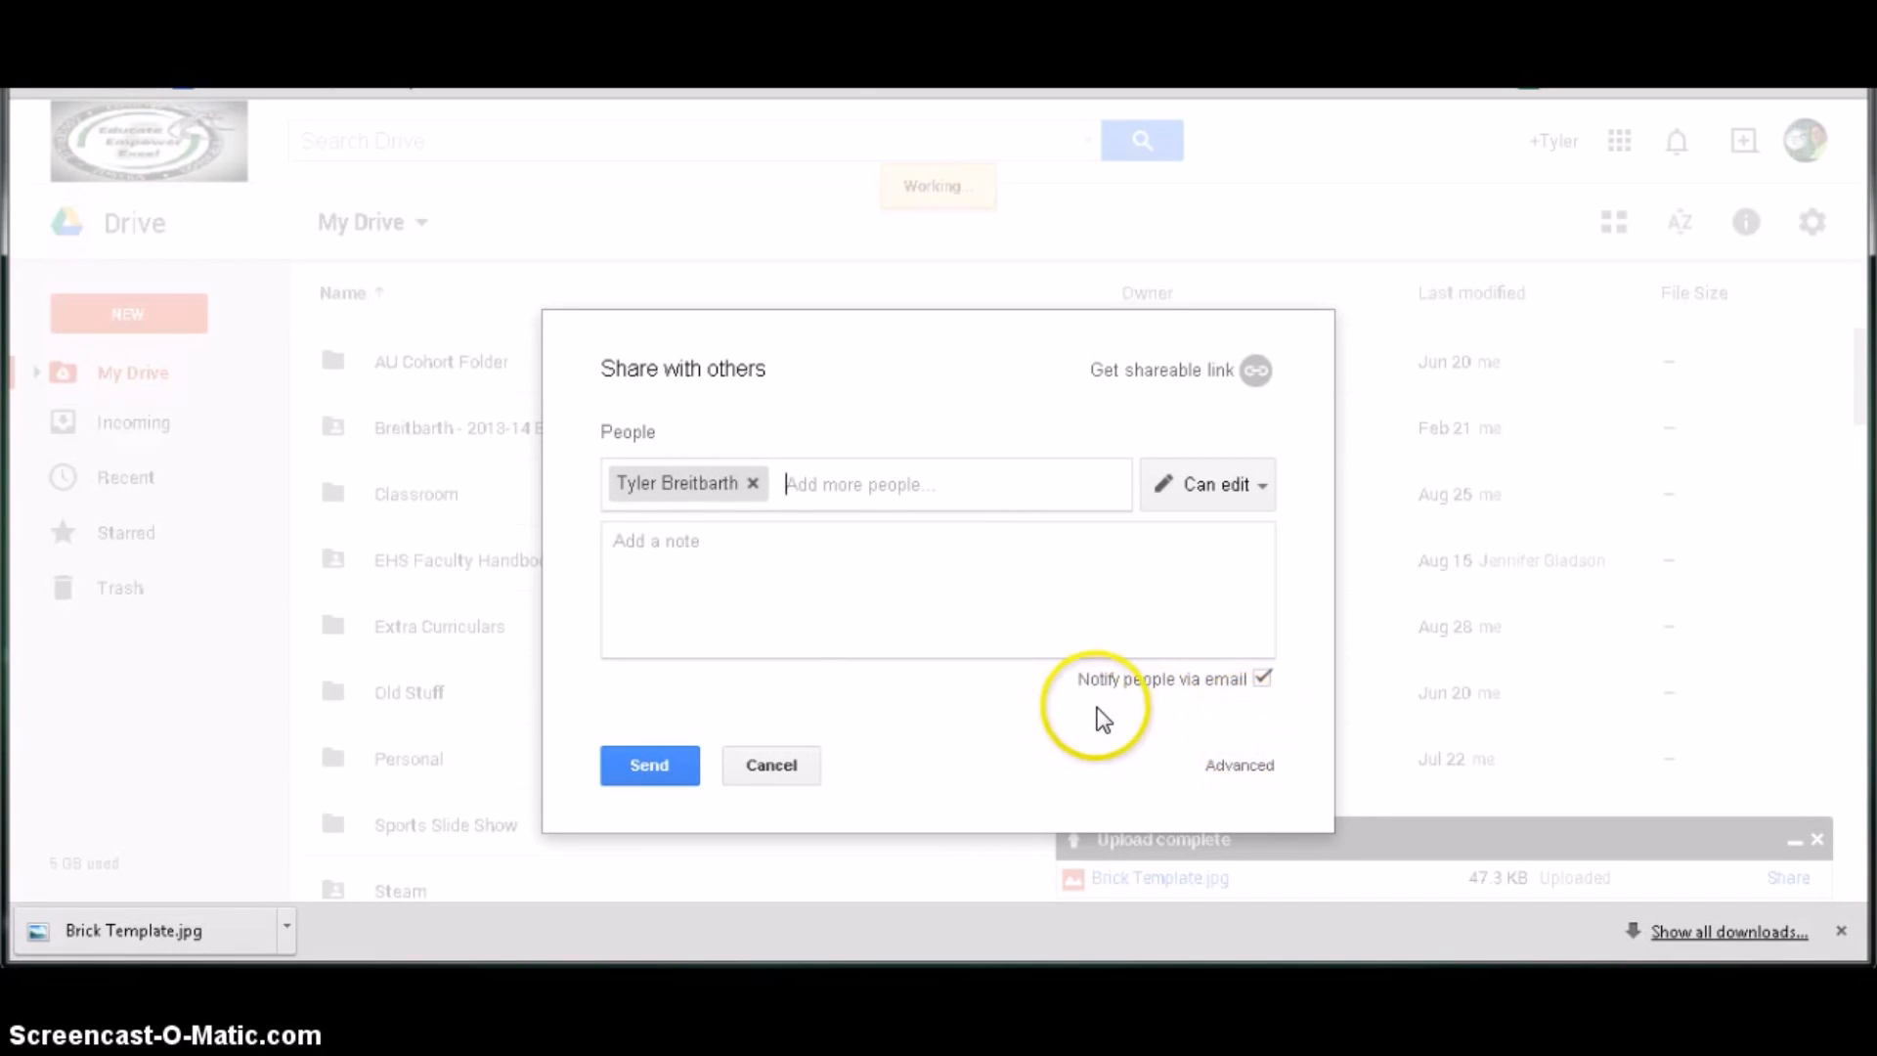
pyautogui.moveTo(1202, 688)
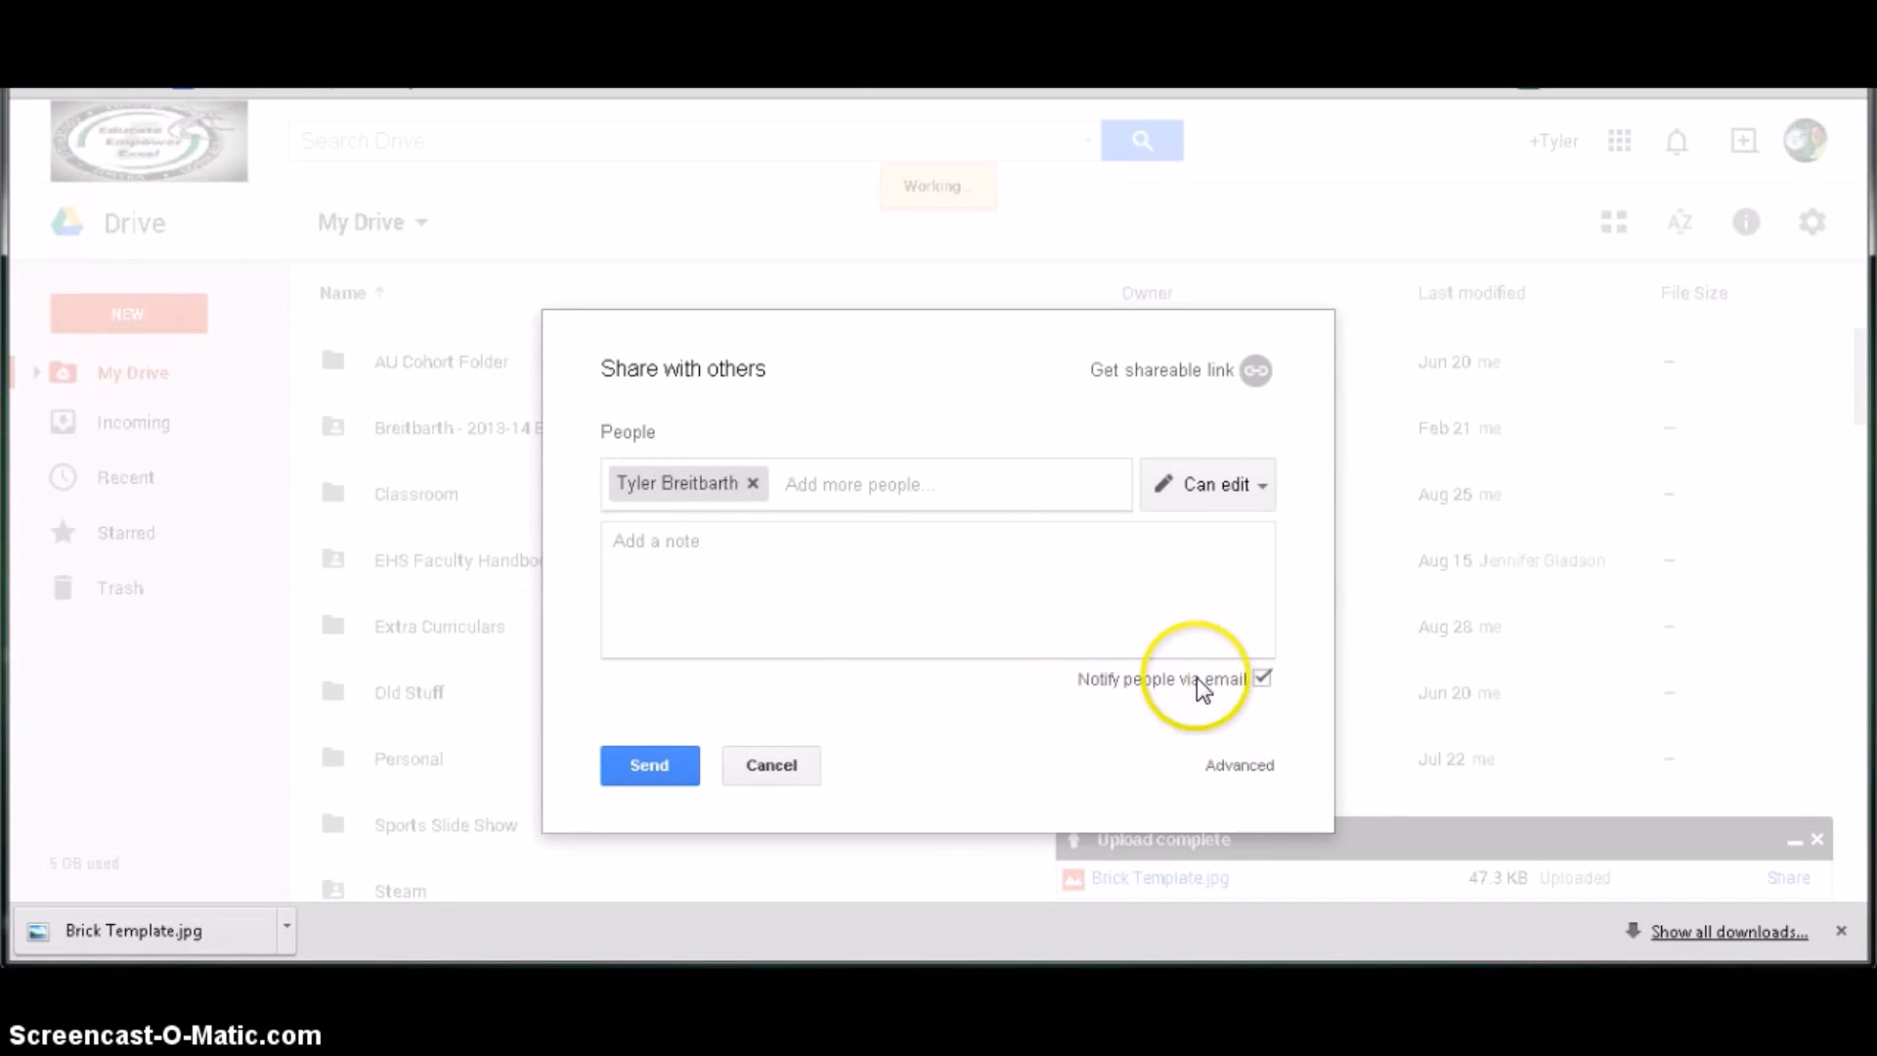
pyautogui.moveTo(1294, 632)
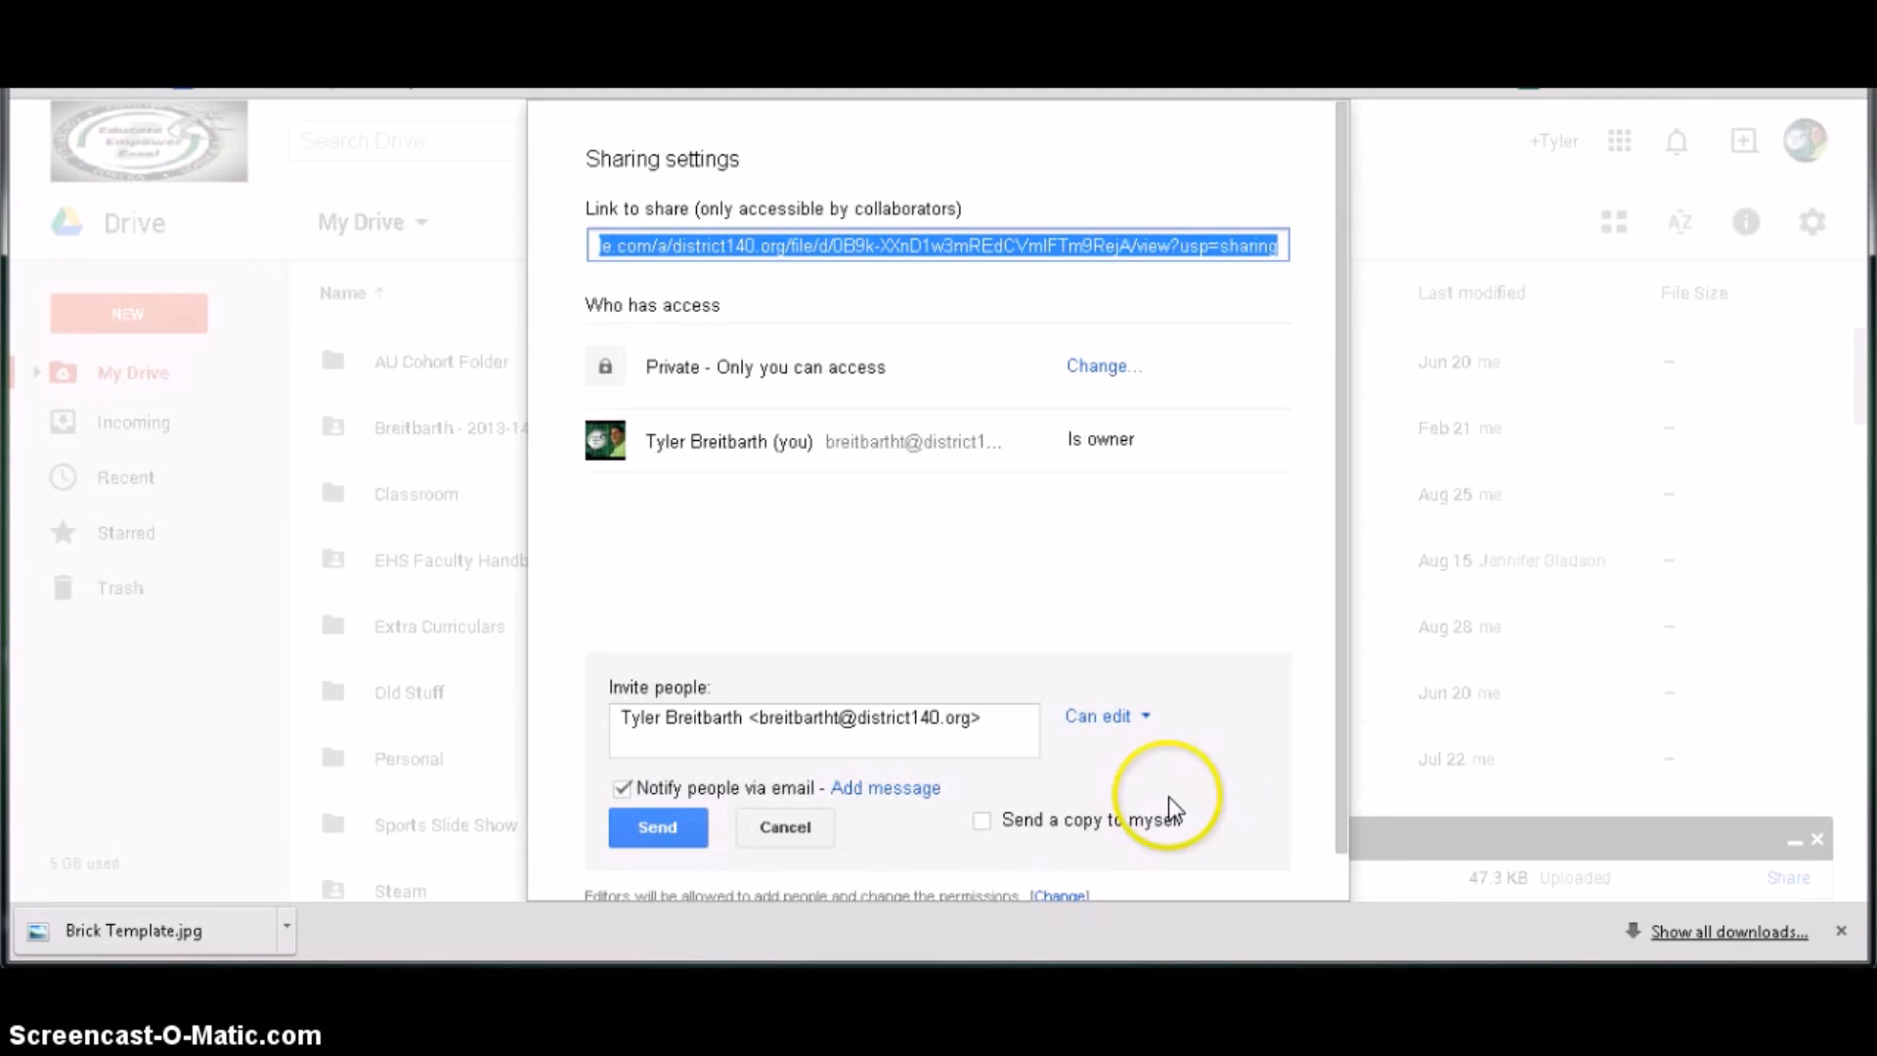
# - Send the share invitation email with 'Send a copy to myself' enabled
pyautogui.click(982, 820)
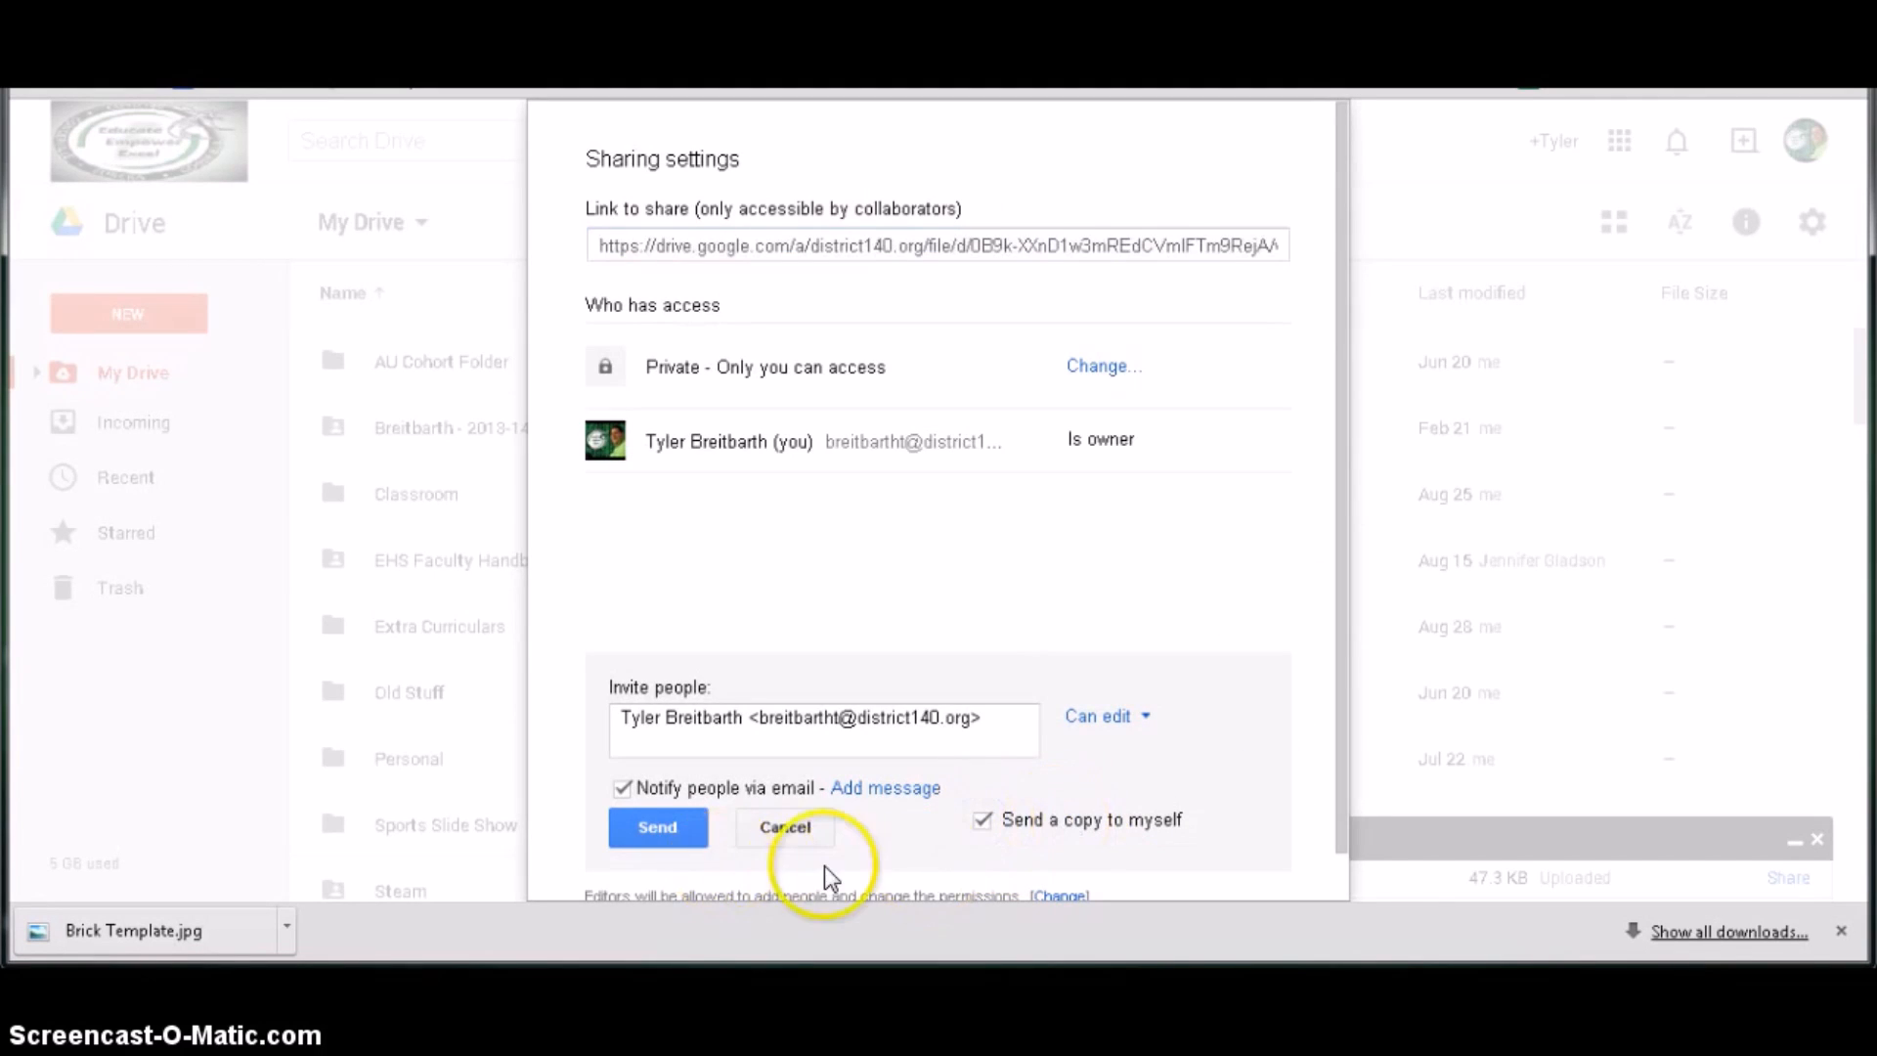
pyautogui.click(657, 827)
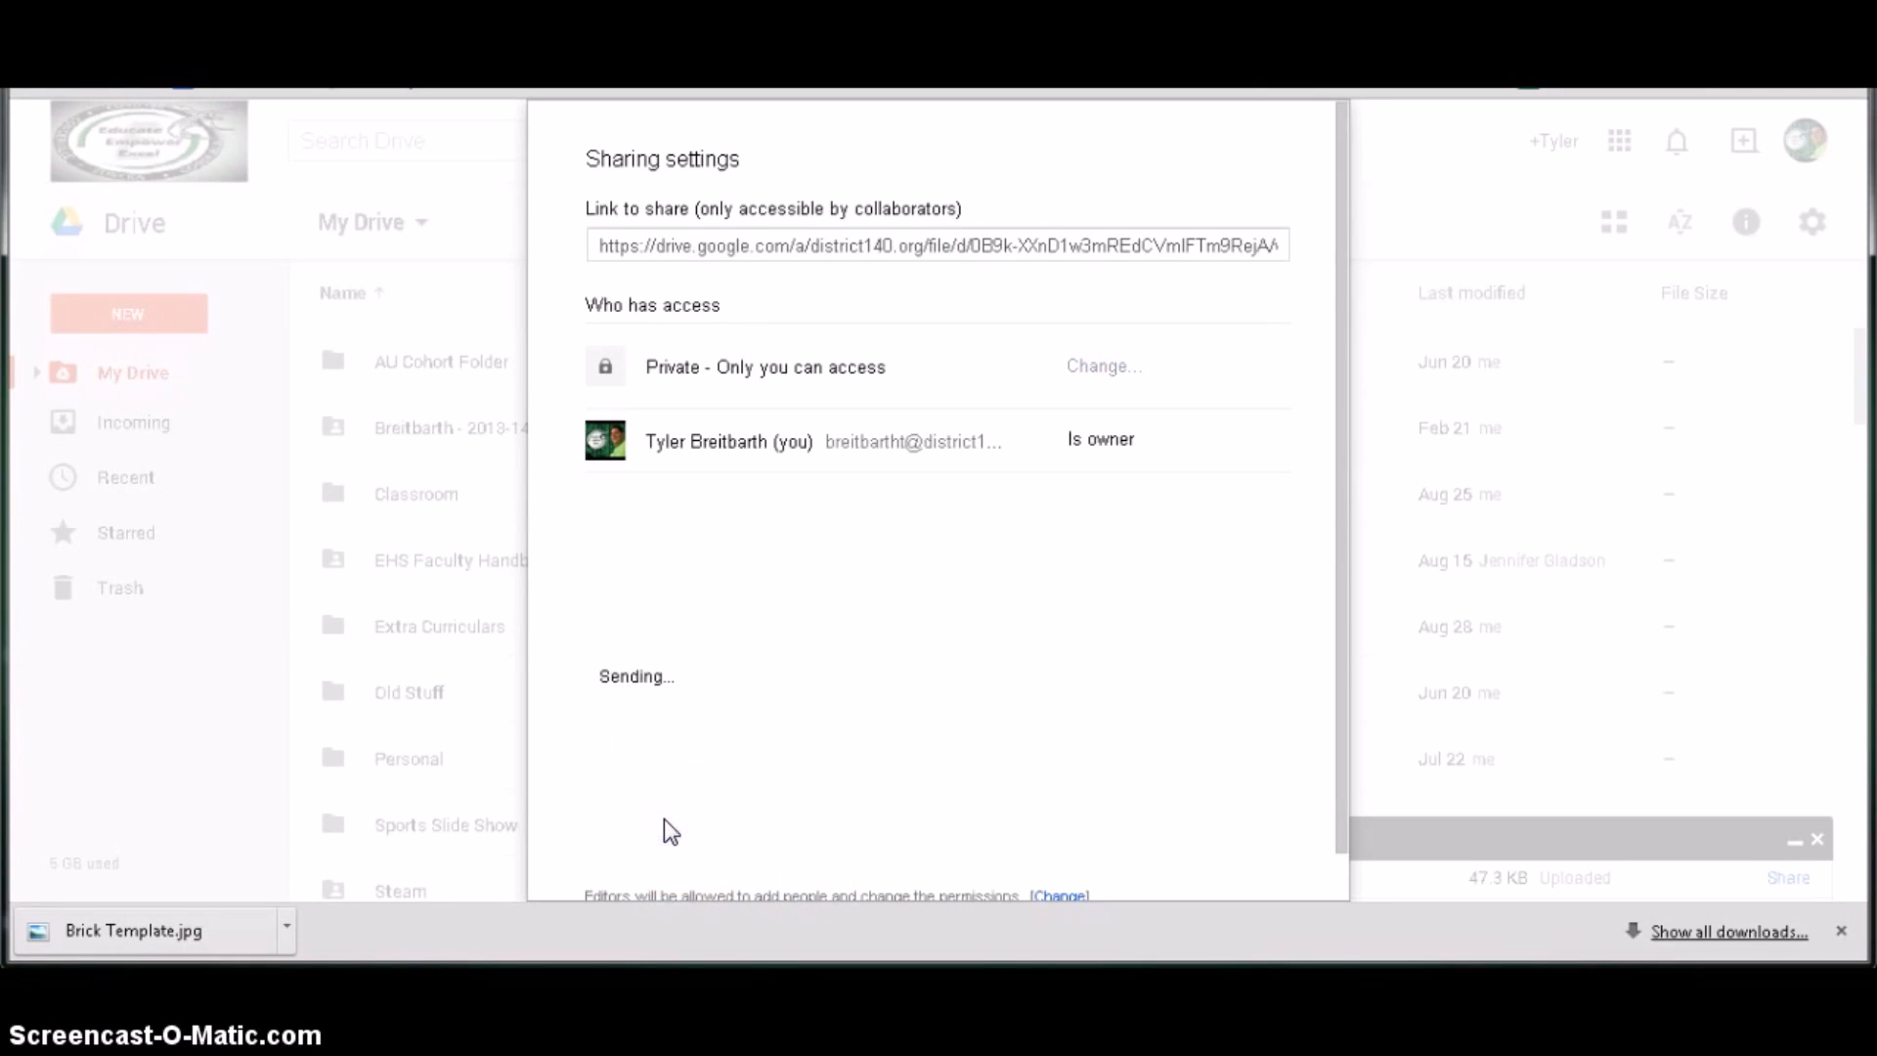